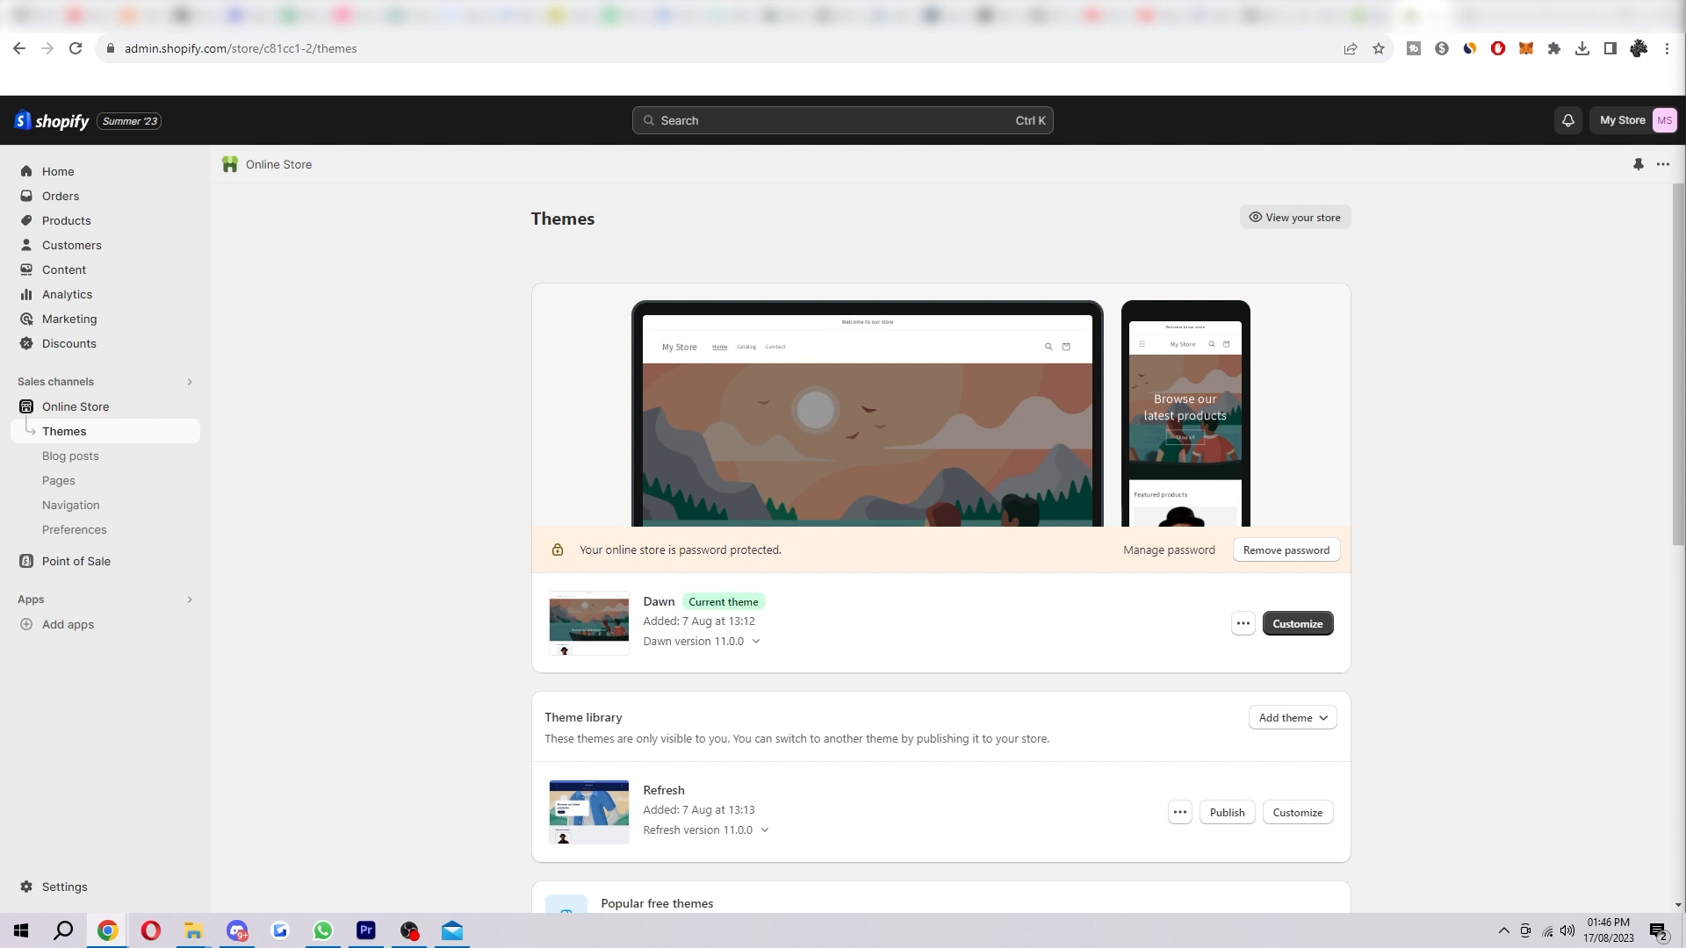
mouse_move(900, 436)
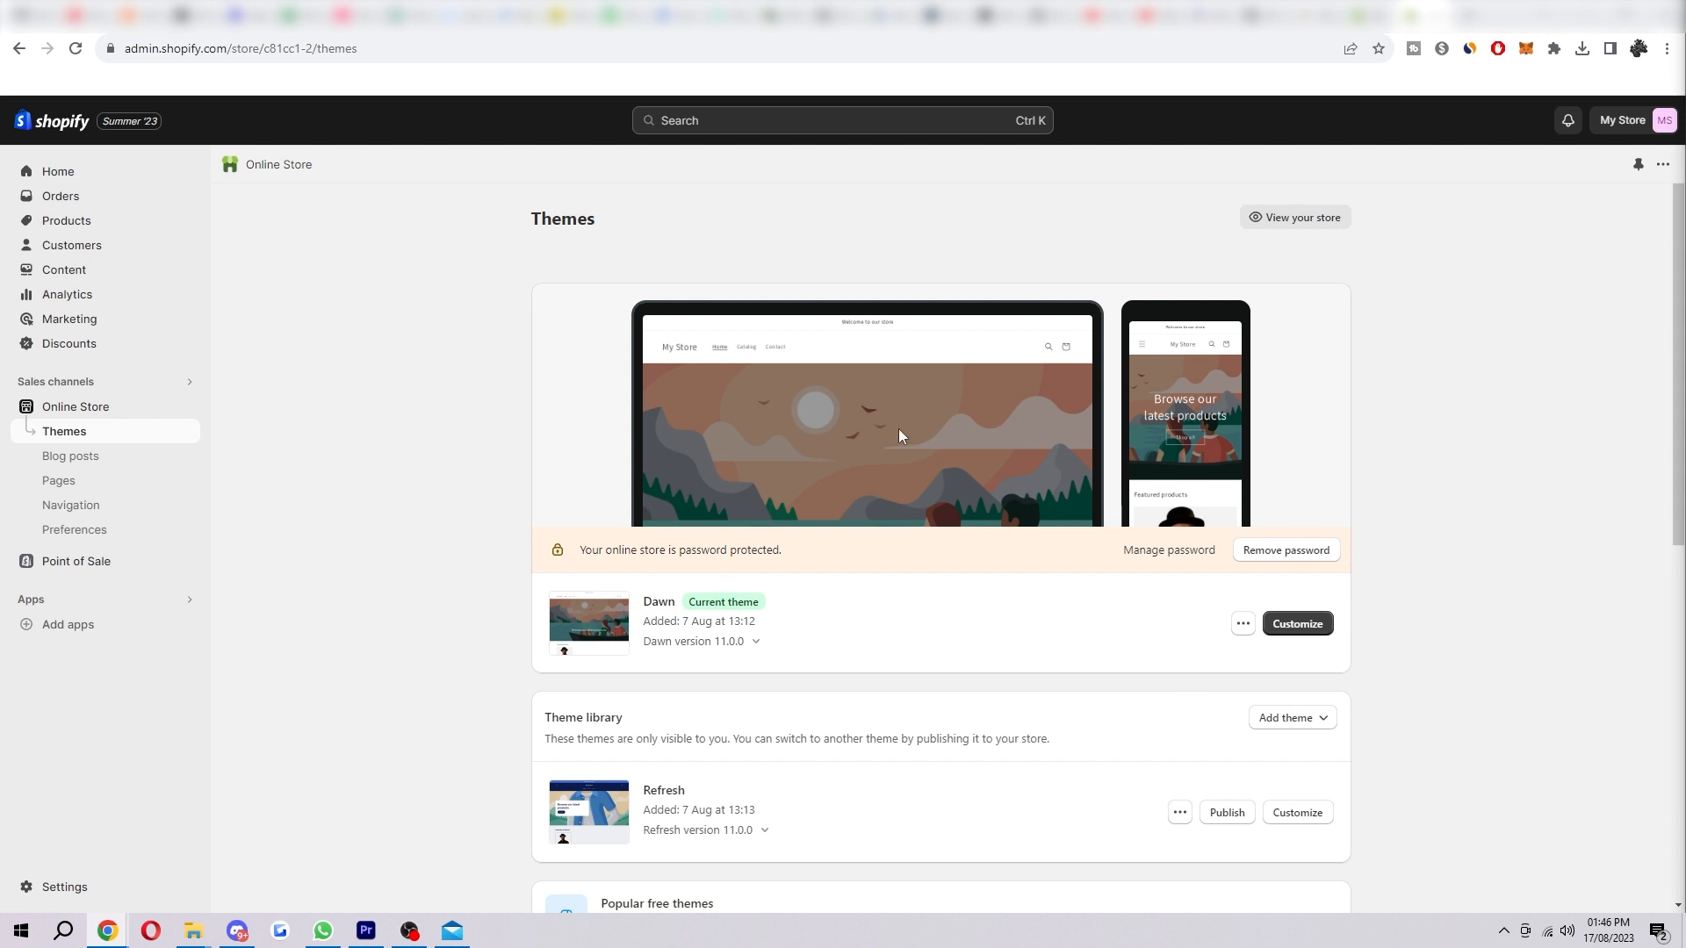
mouse_move(1508, 283)
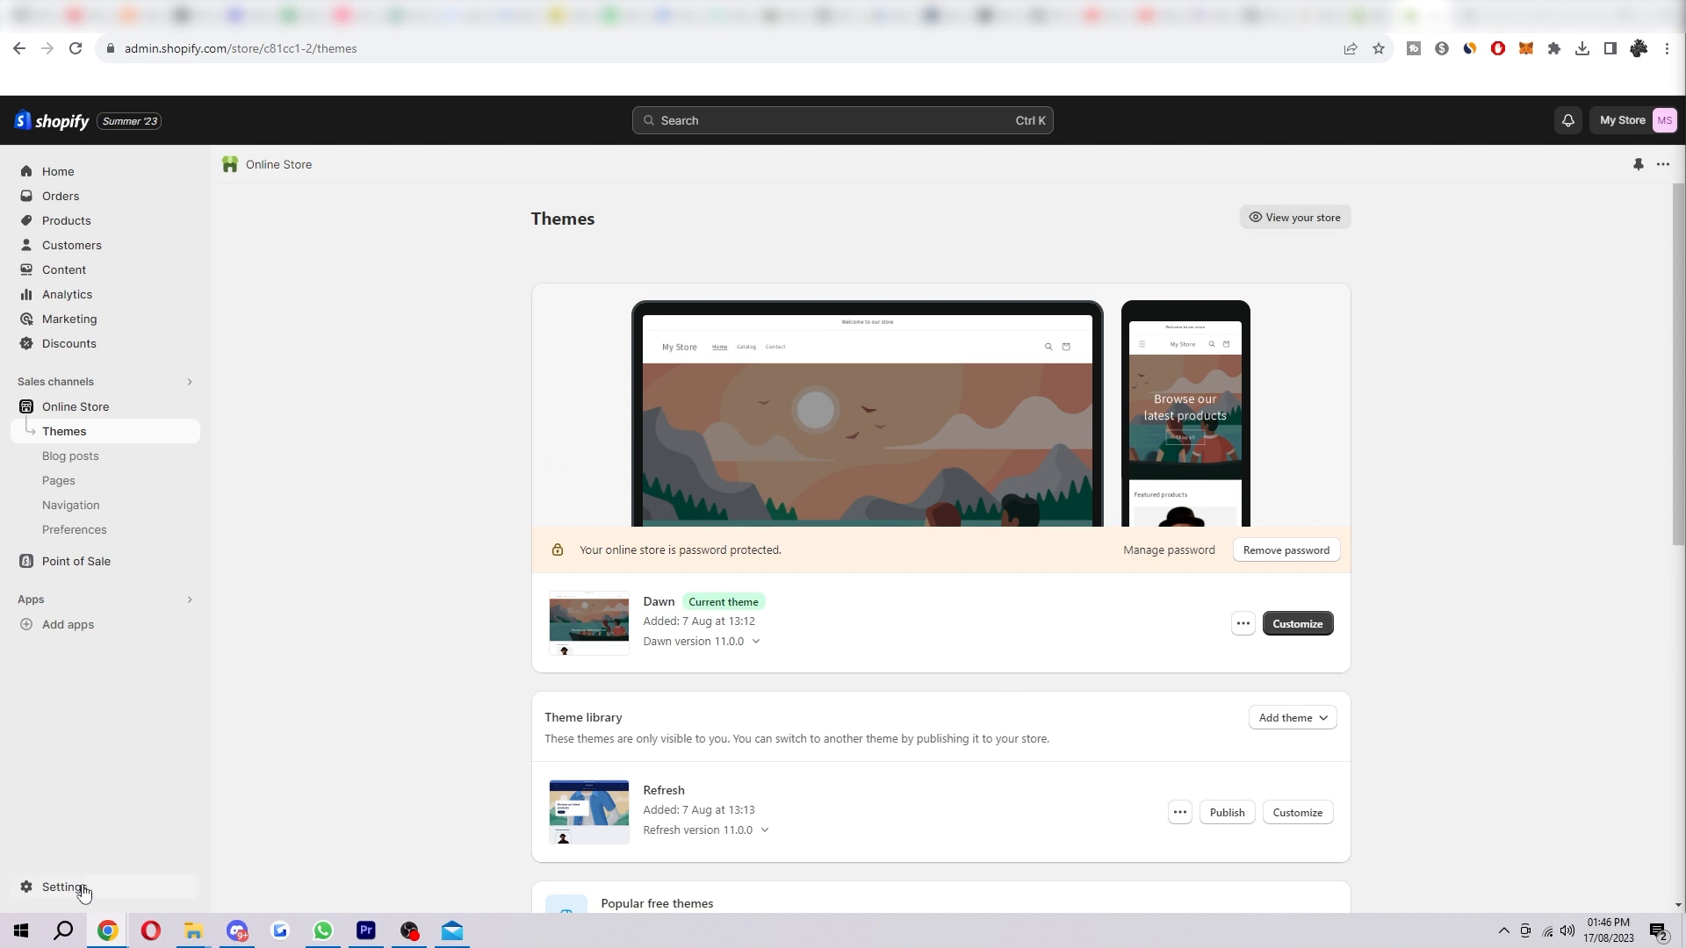
- Open the store Settings to reach the Checkout settings page
click(64, 887)
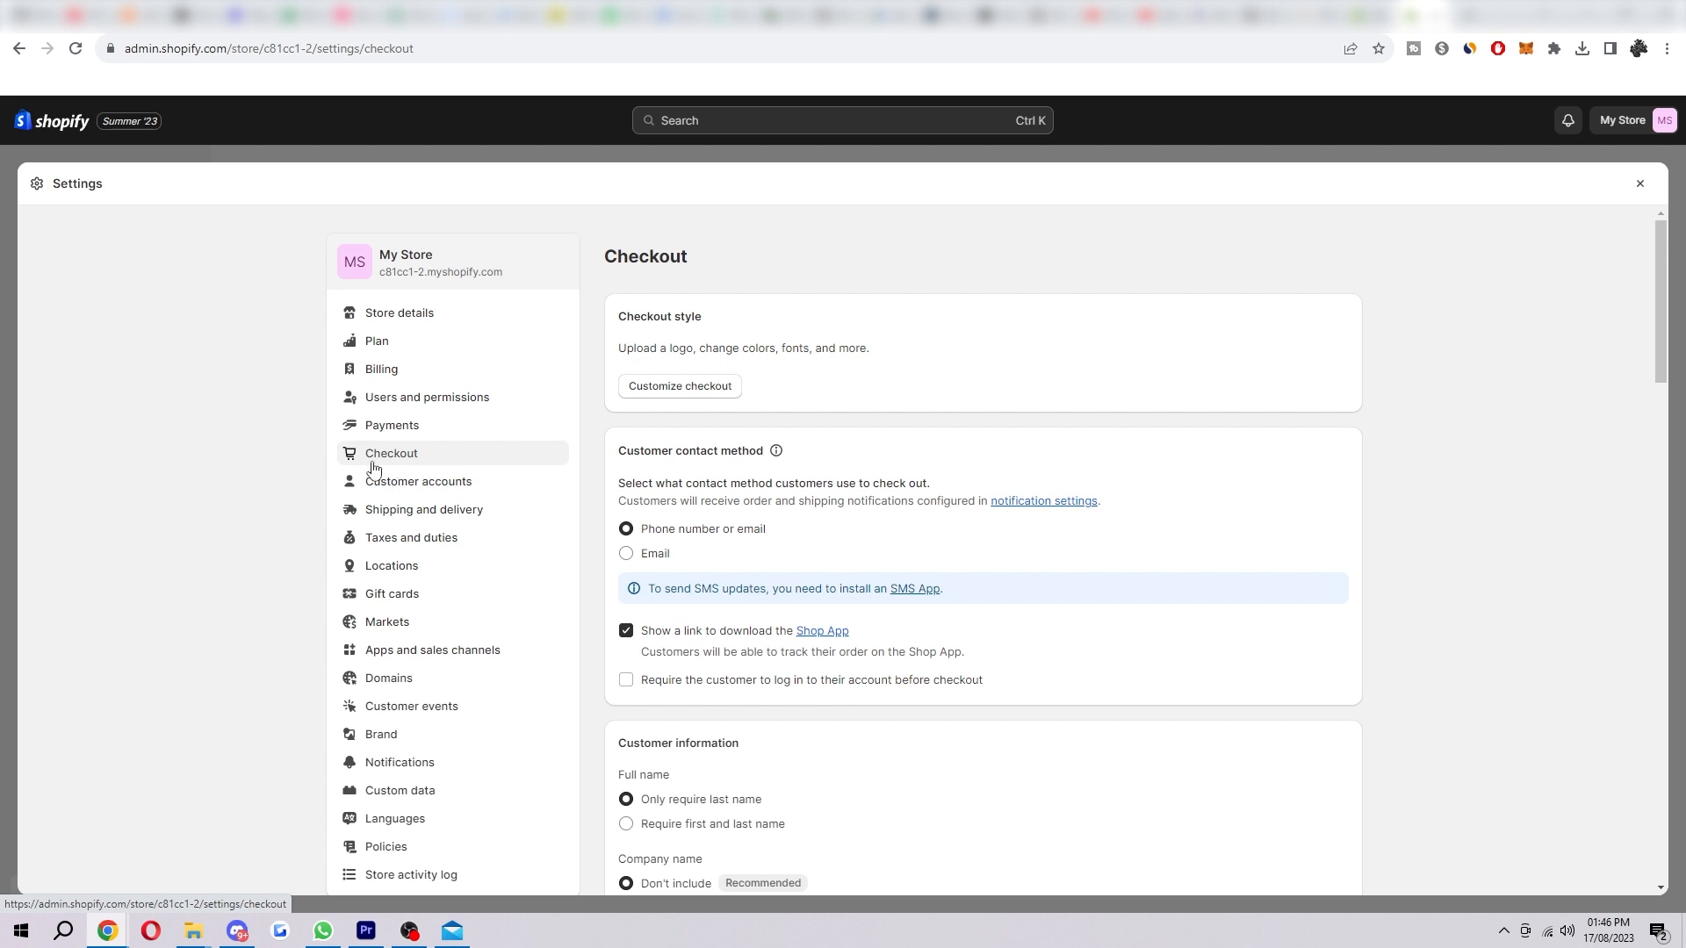
mouse_move(1407, 518)
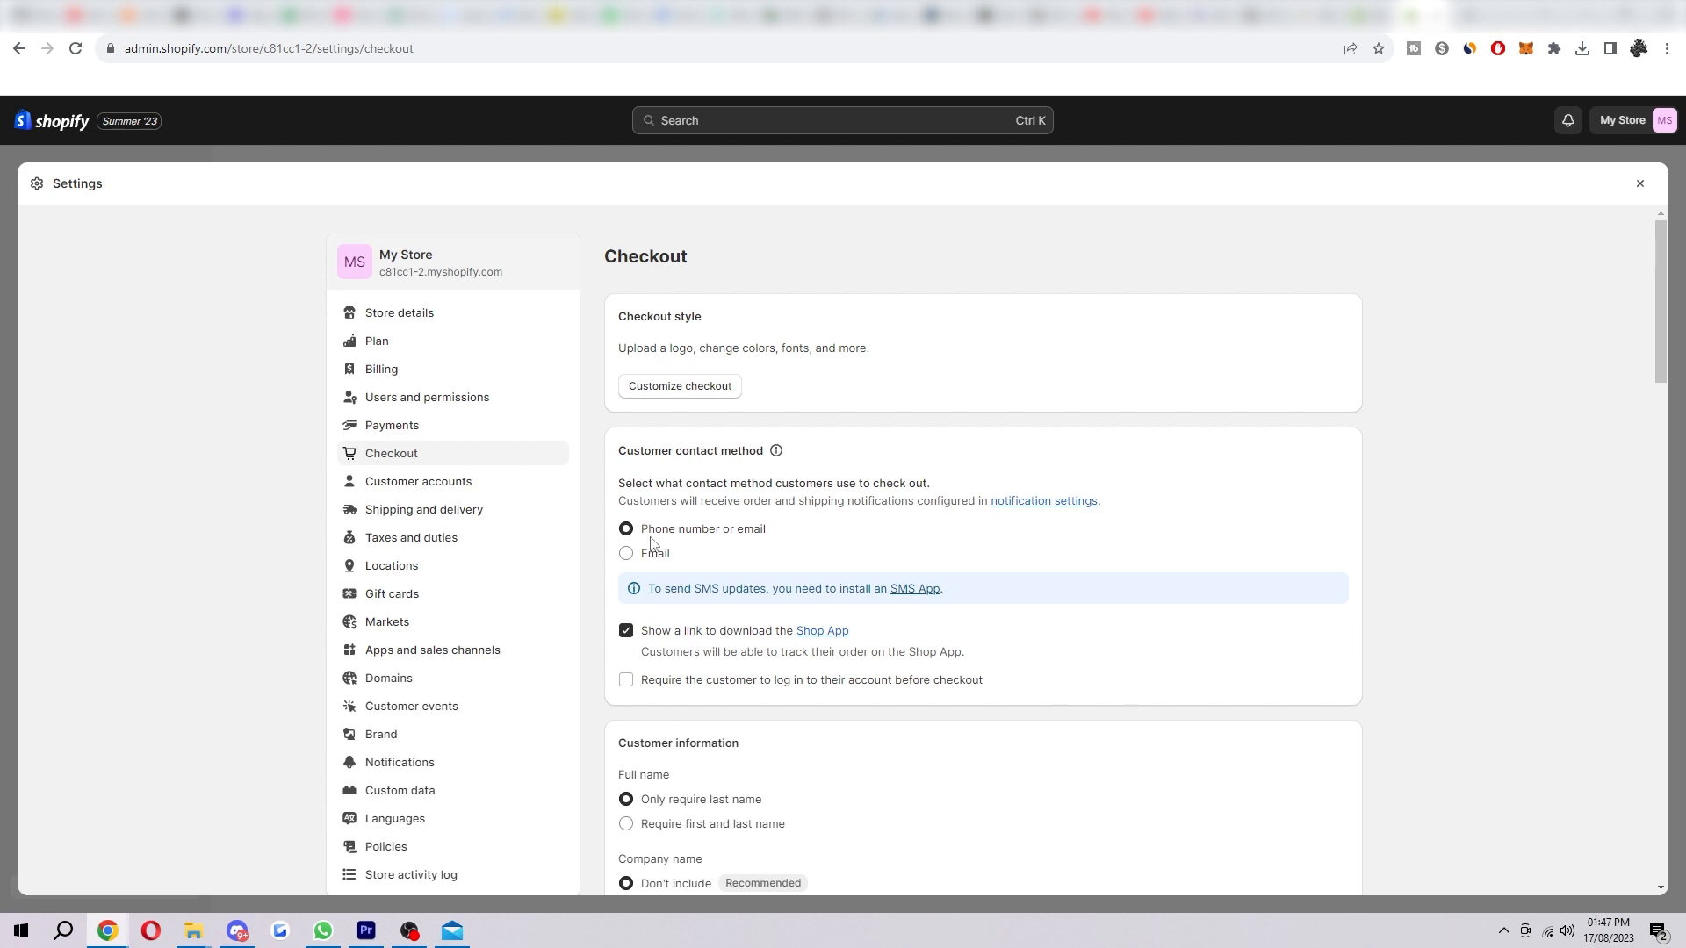
mouse_move(1000, 461)
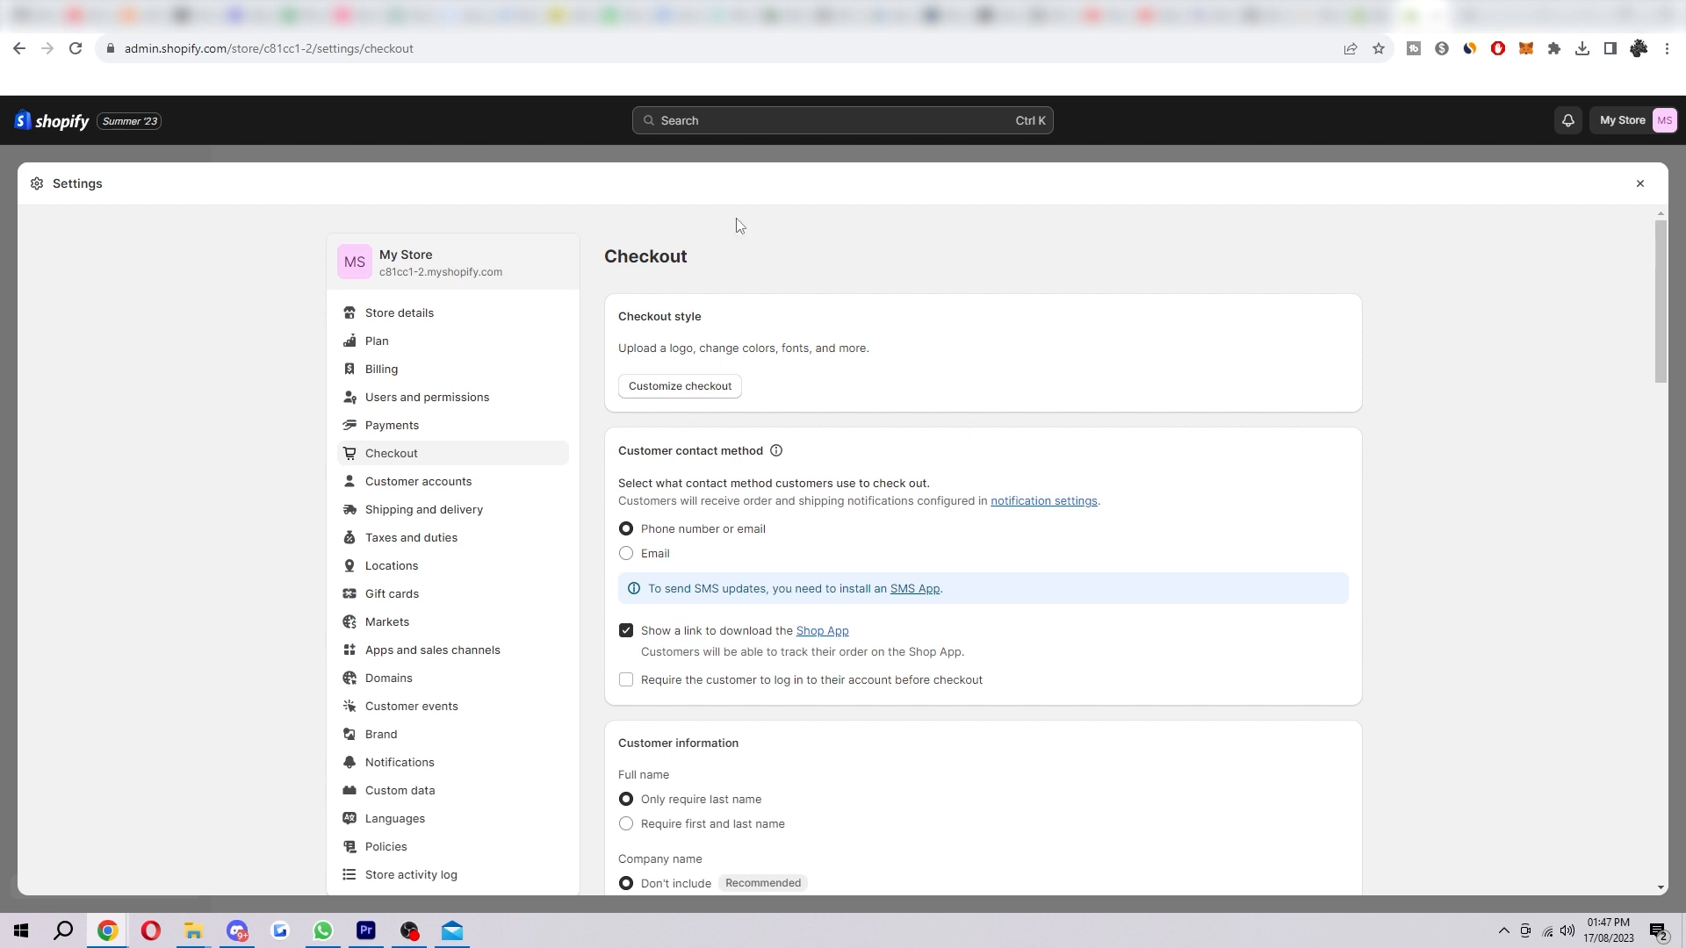
mouse_move(1474, 436)
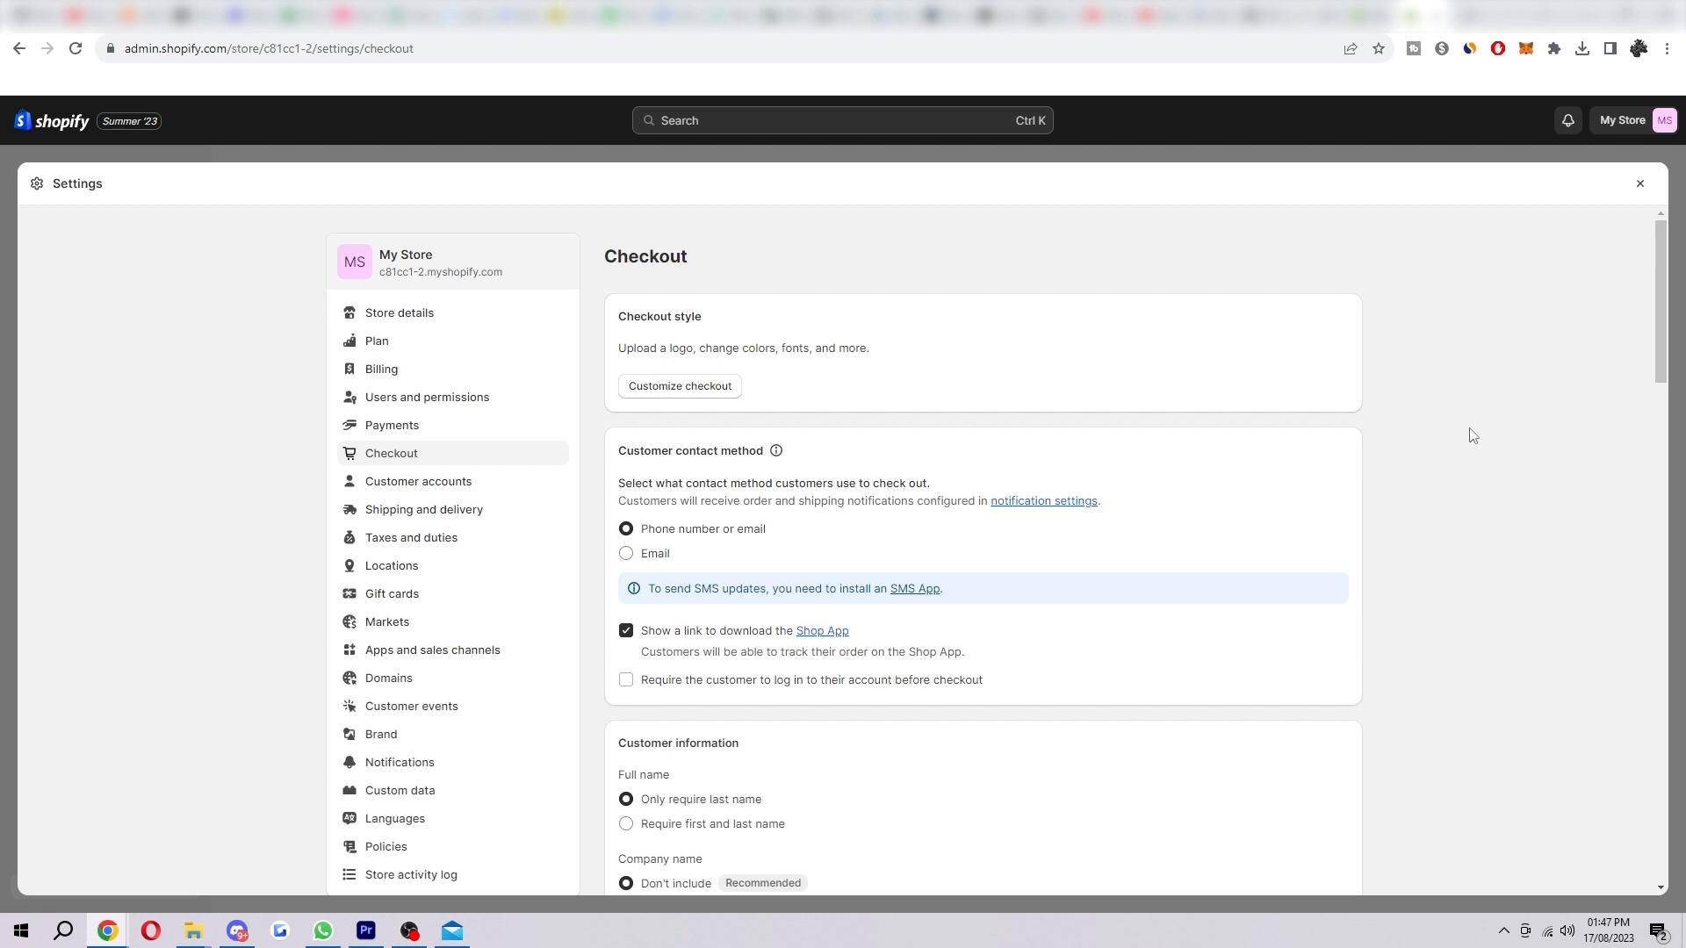
mouse_move(947, 244)
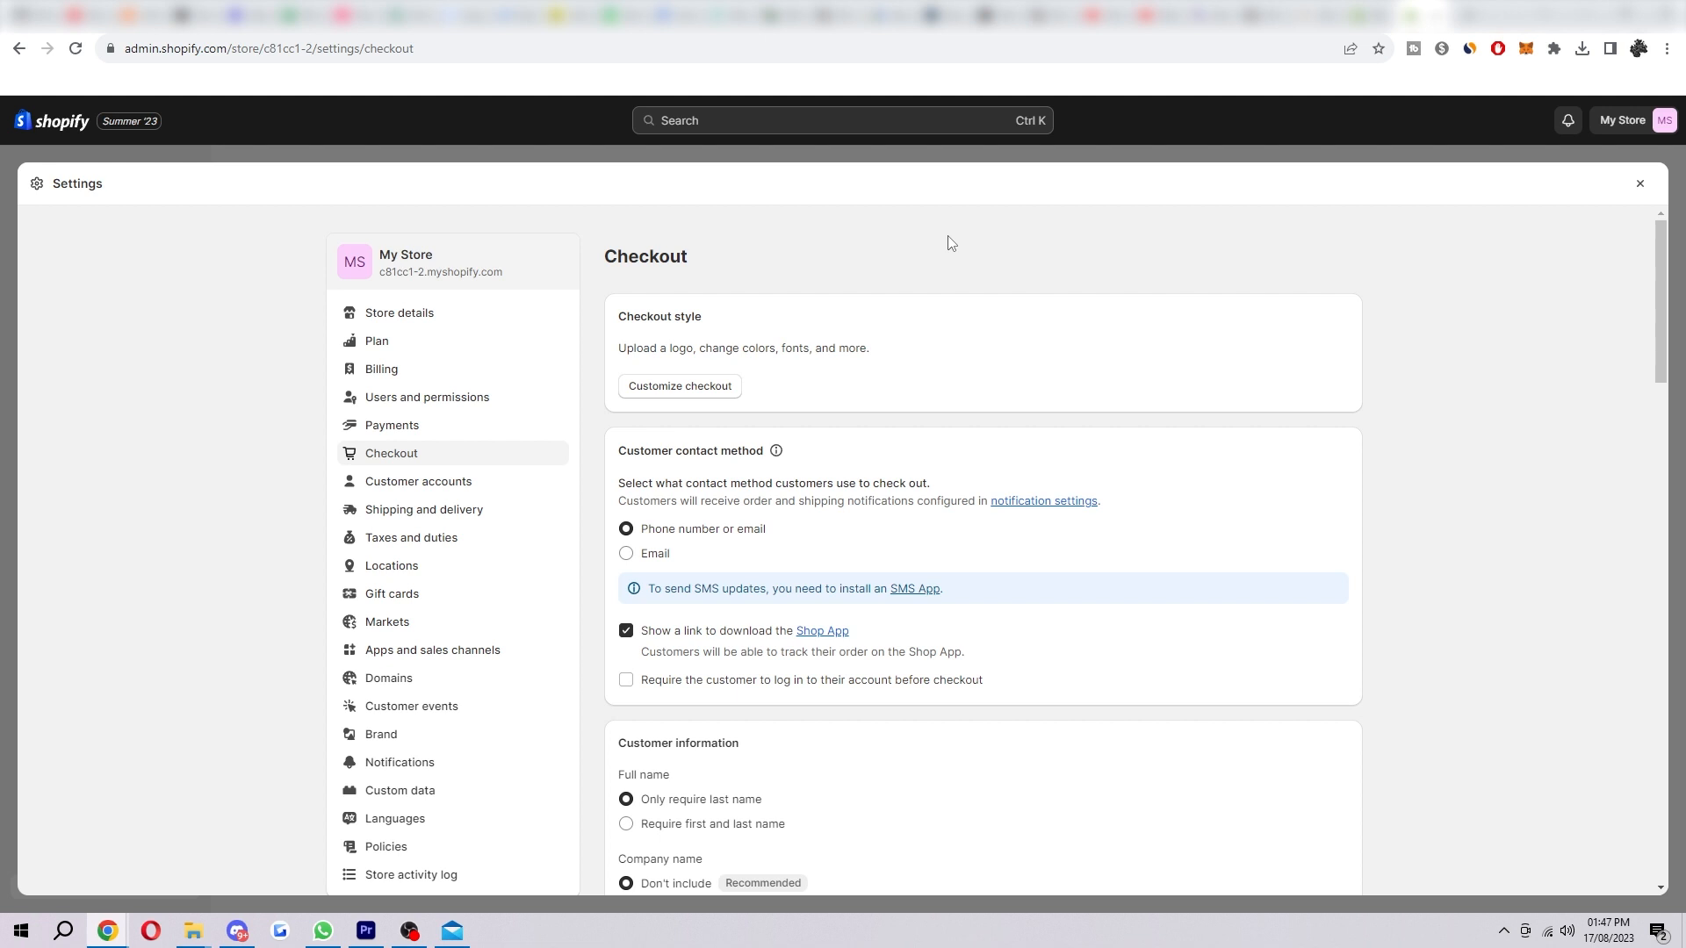
mouse_move(969, 390)
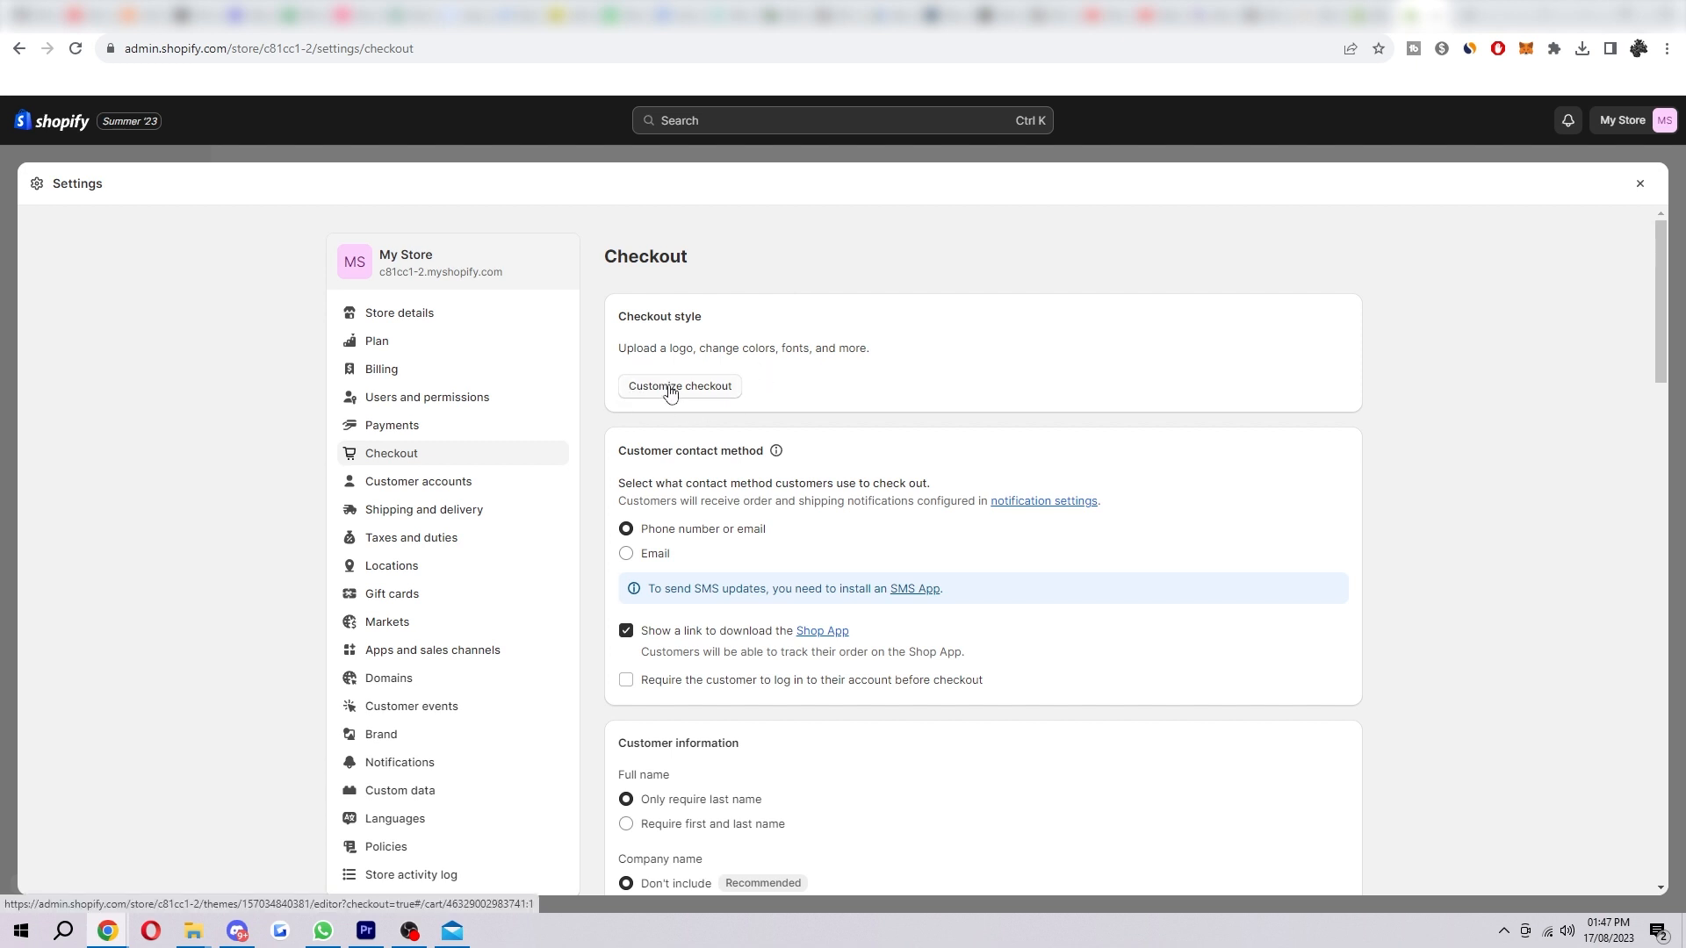
- Launch the checkout editor from Checkout style to preview the checkout page
click(679, 387)
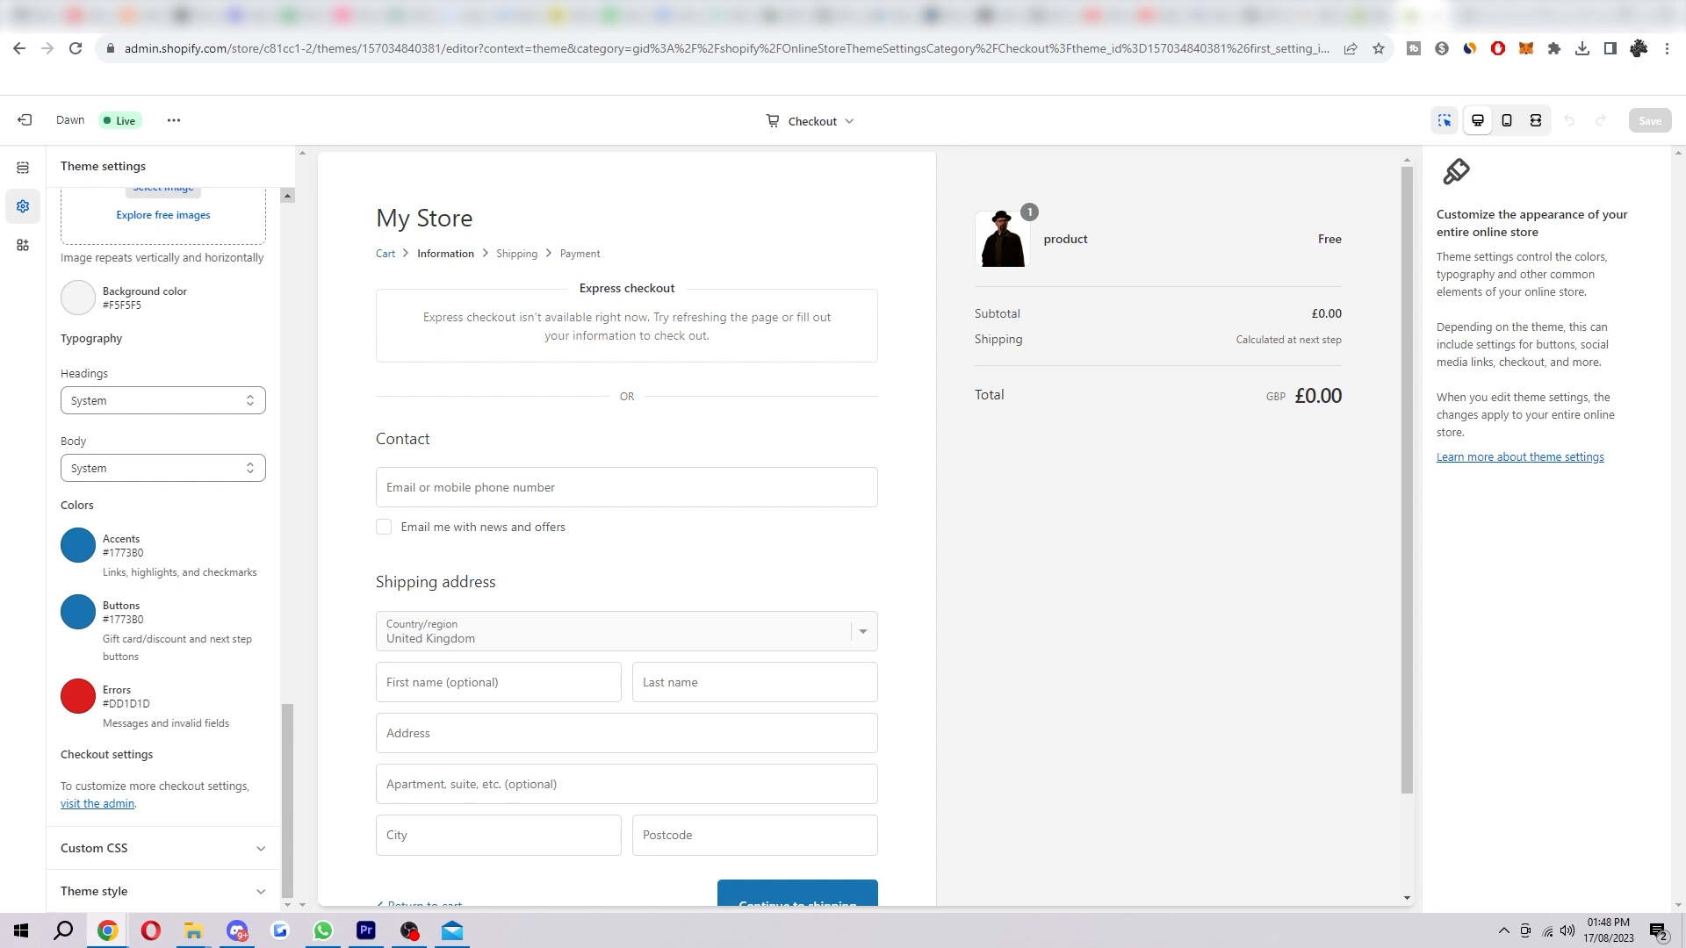
mouse_move(800, 625)
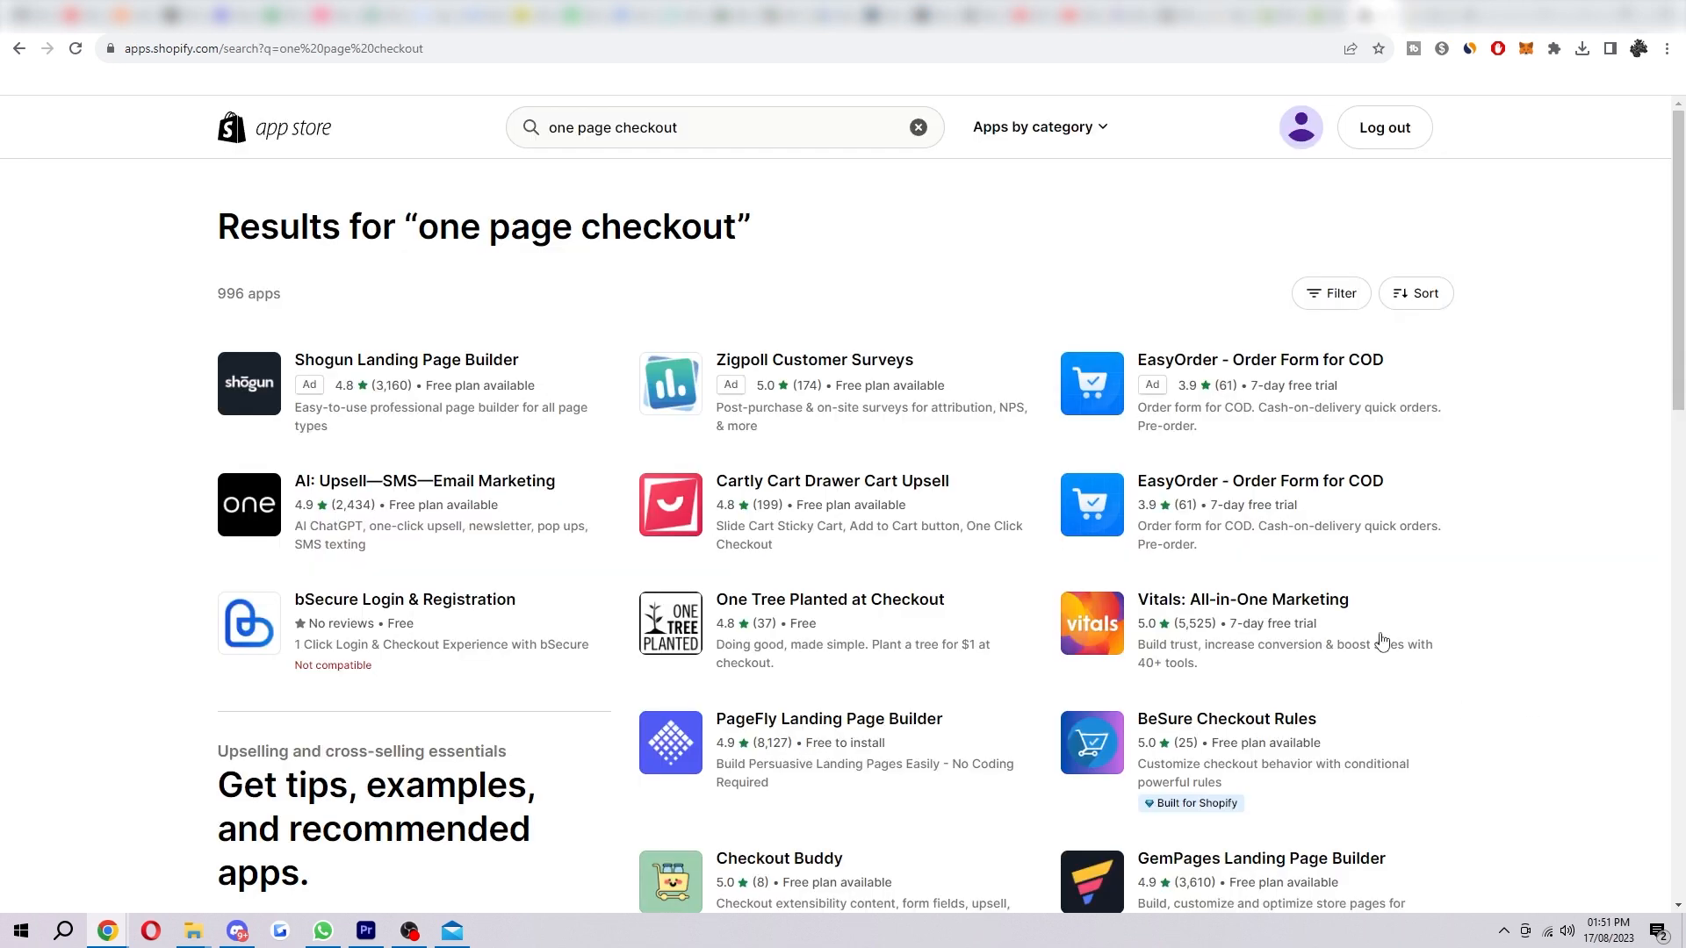
mouse_move(1022, 283)
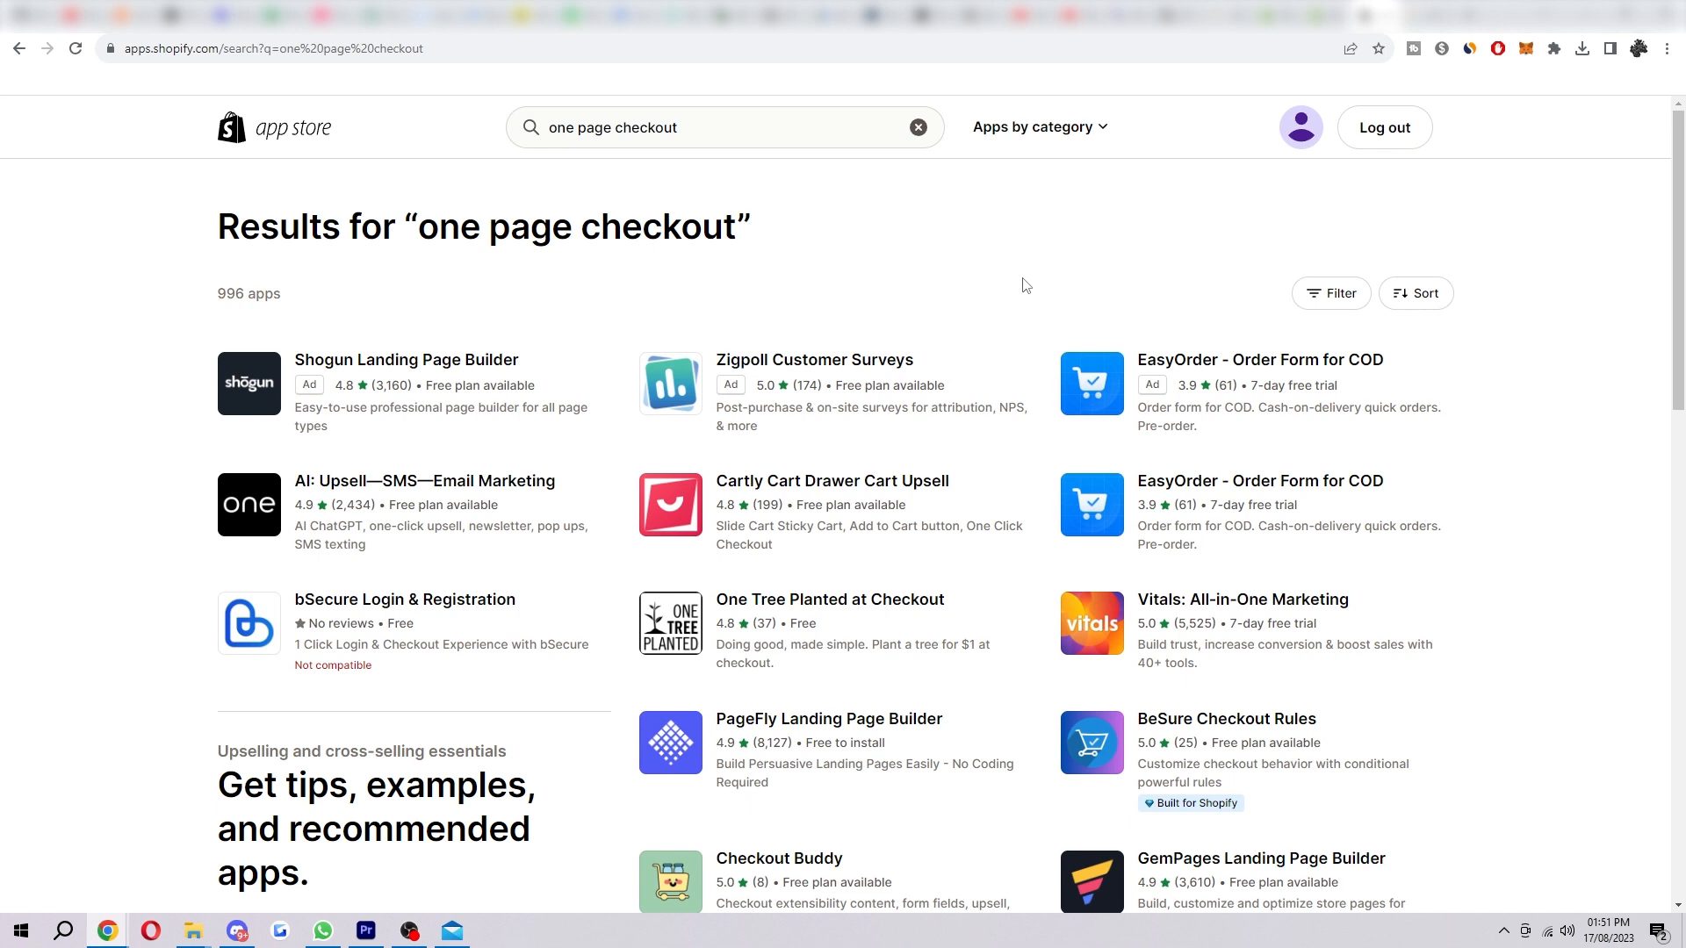
mouse_move(1353, 469)
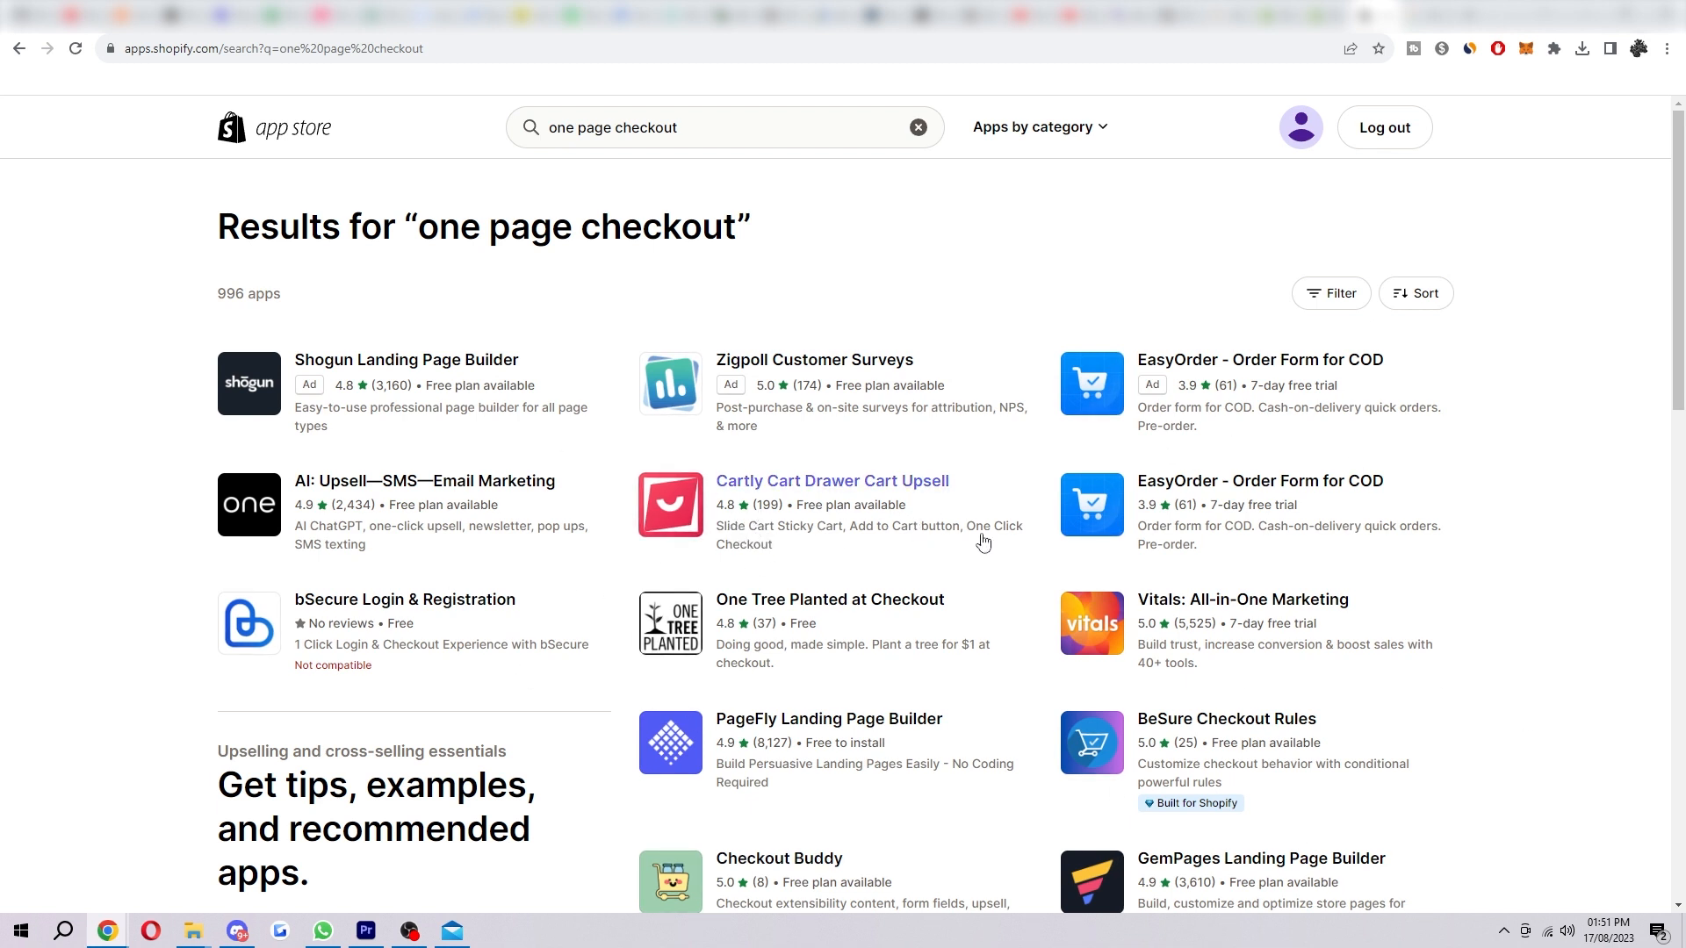
- Open the Cartly Cart Drawer Cart Upsell listing from the 'one page checkout' results
click(832, 481)
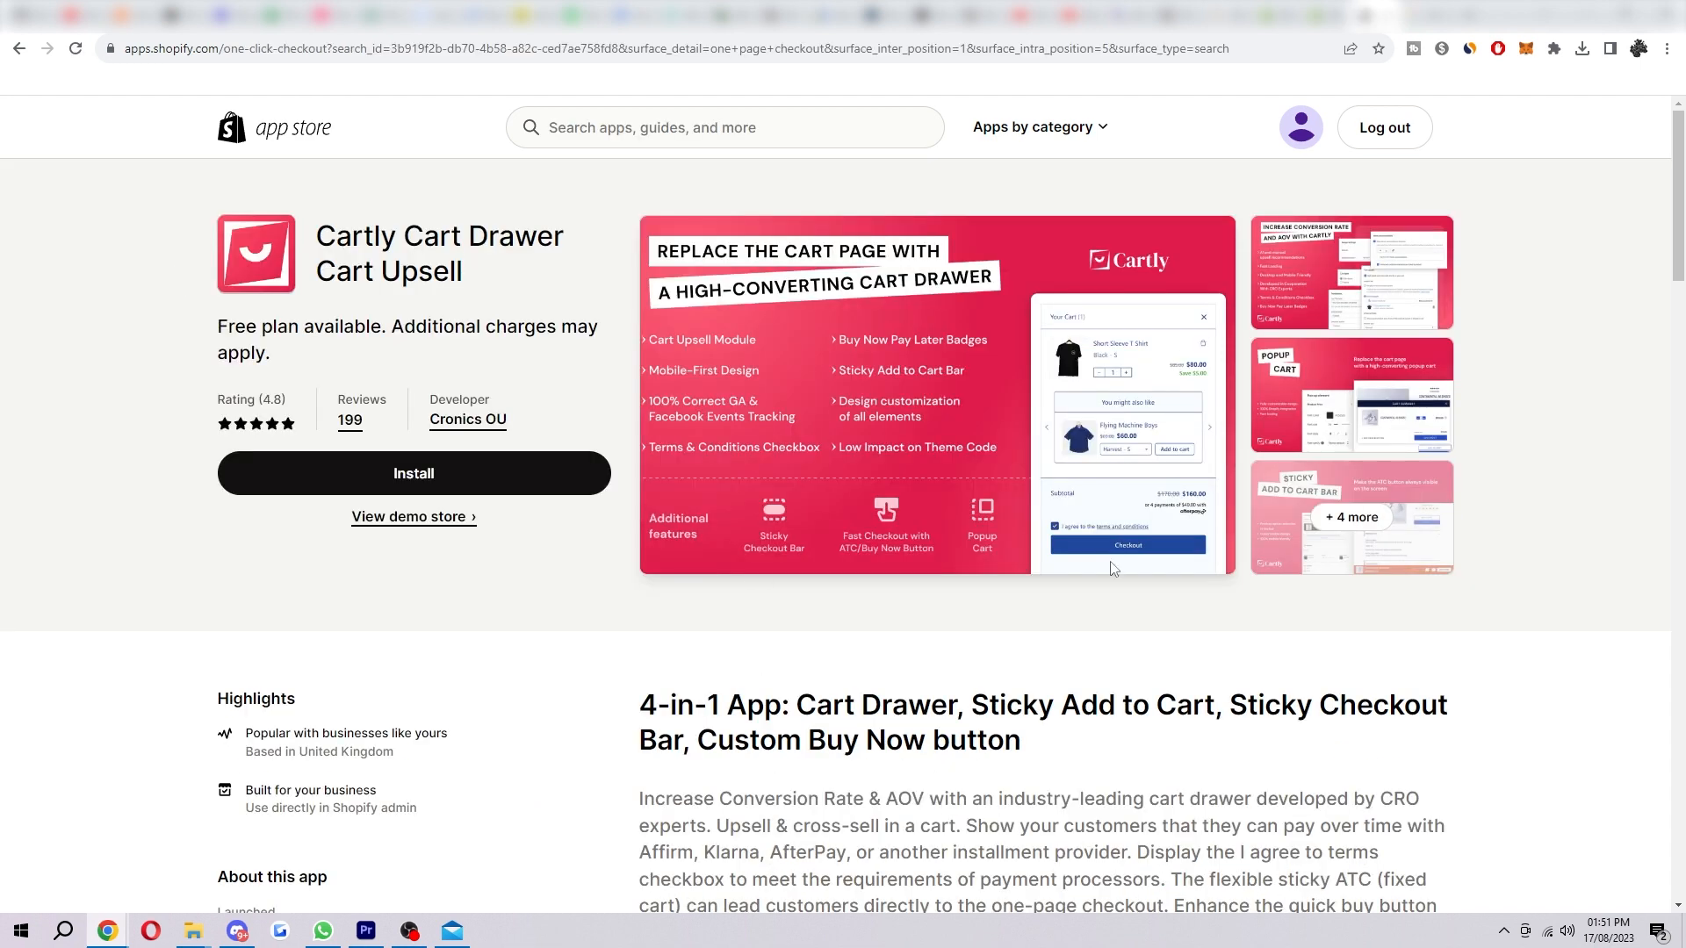